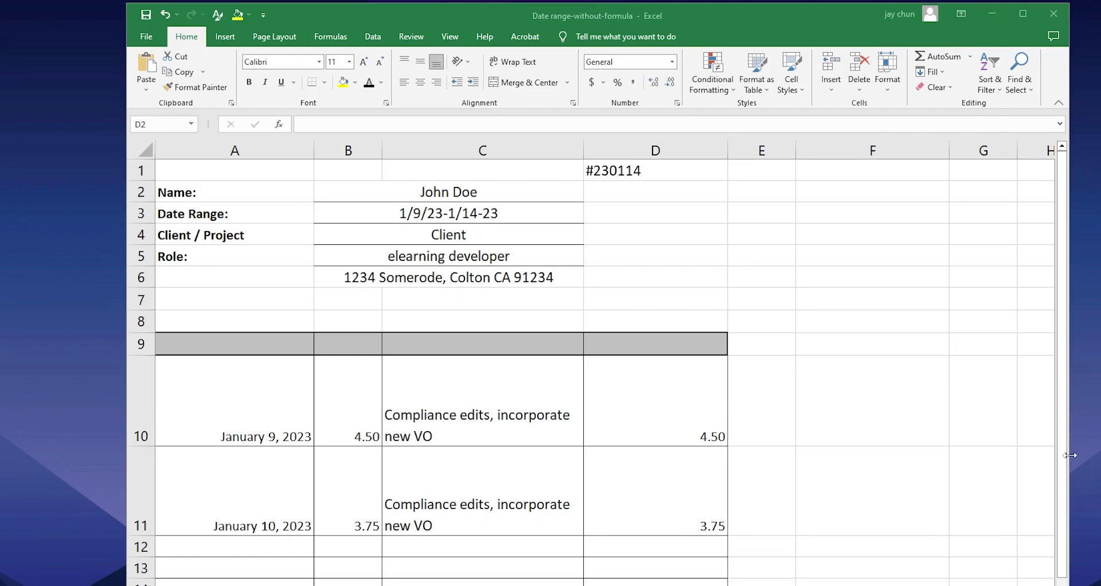
mouse_move(1060, 412)
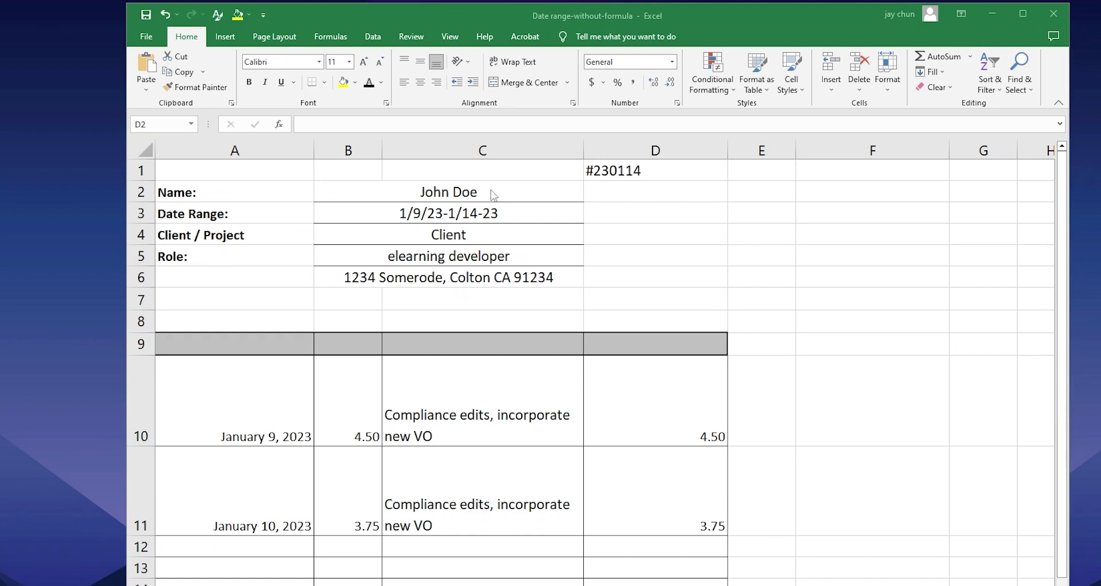
mouse_move(492, 227)
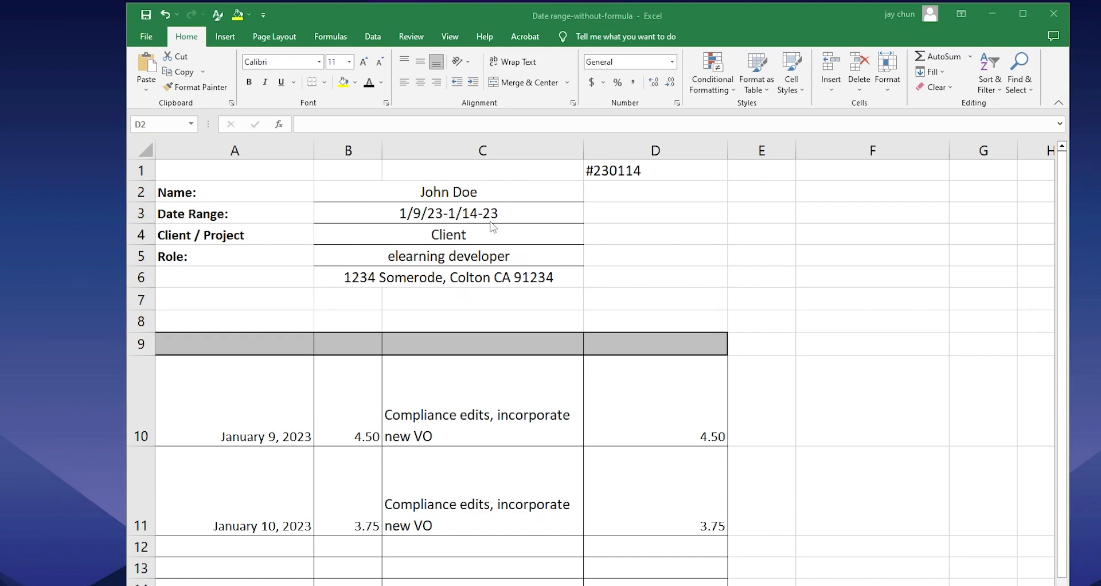
mouse_move(642, 382)
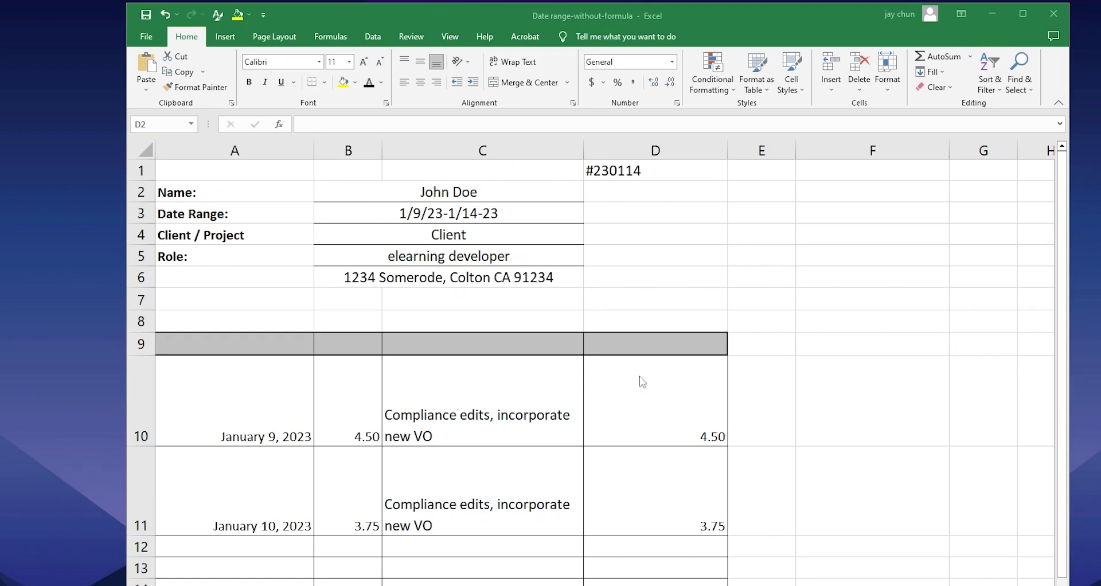
mouse_move(460, 285)
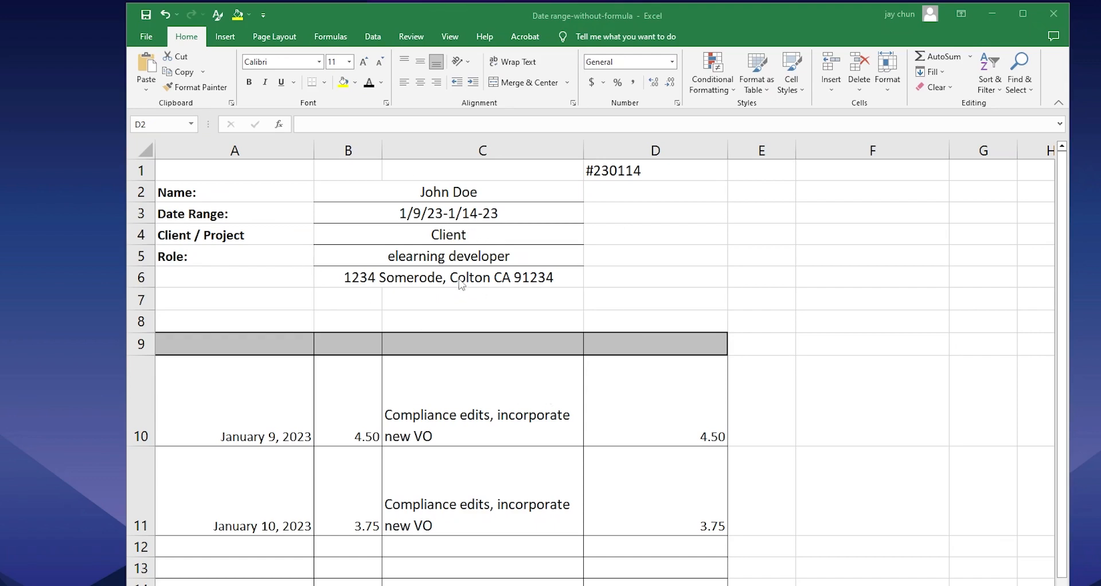
mouse_move(465, 459)
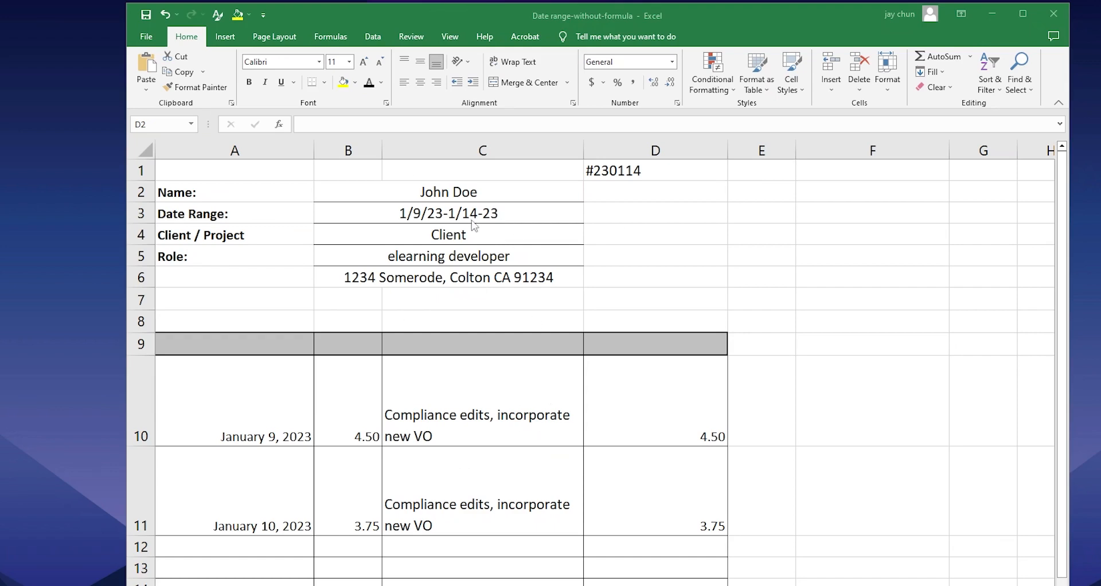
- Clear the hand-typed date range from the yellow Date Range cell B3
left_click(449, 212)
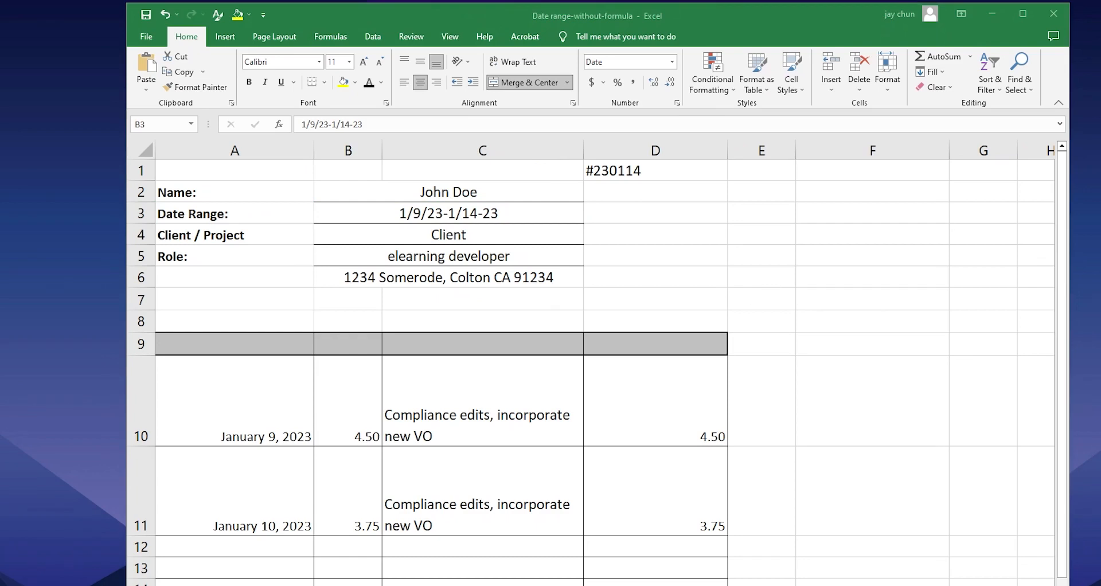
mouse_move(407, 259)
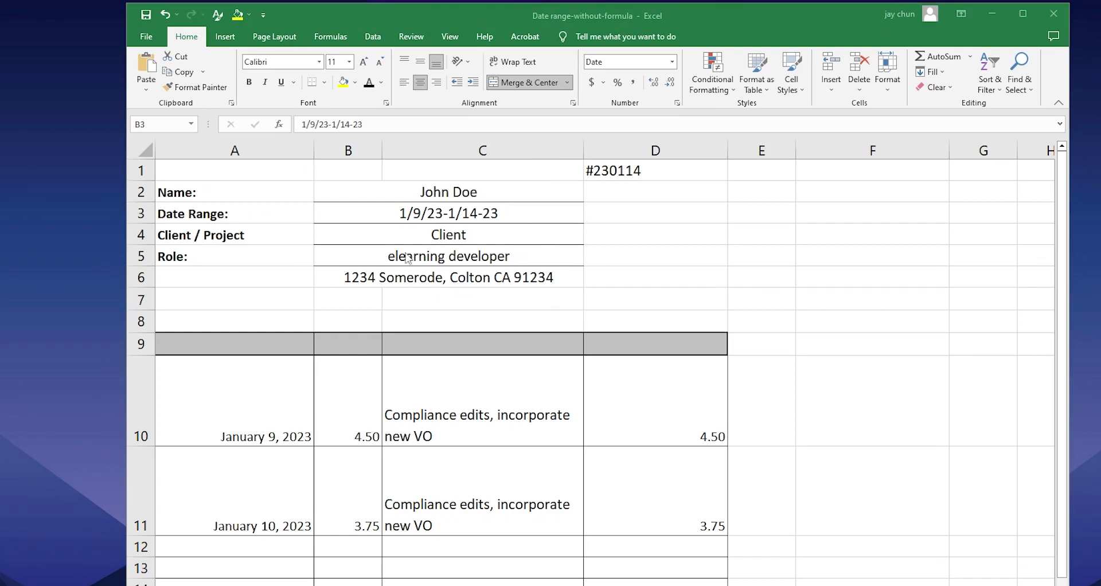
mouse_move(400, 258)
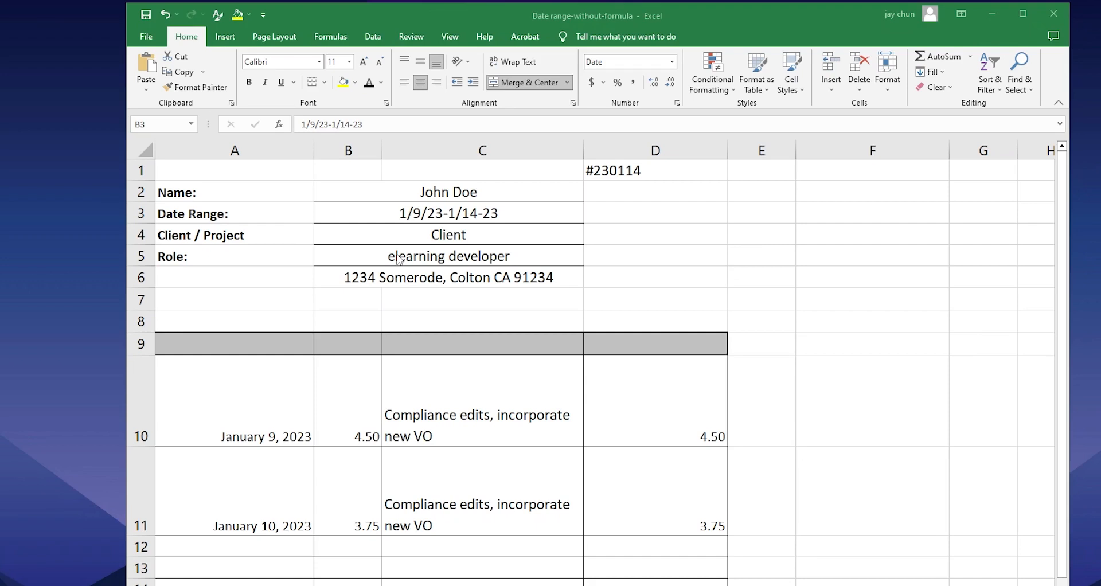
mouse_move(434, 219)
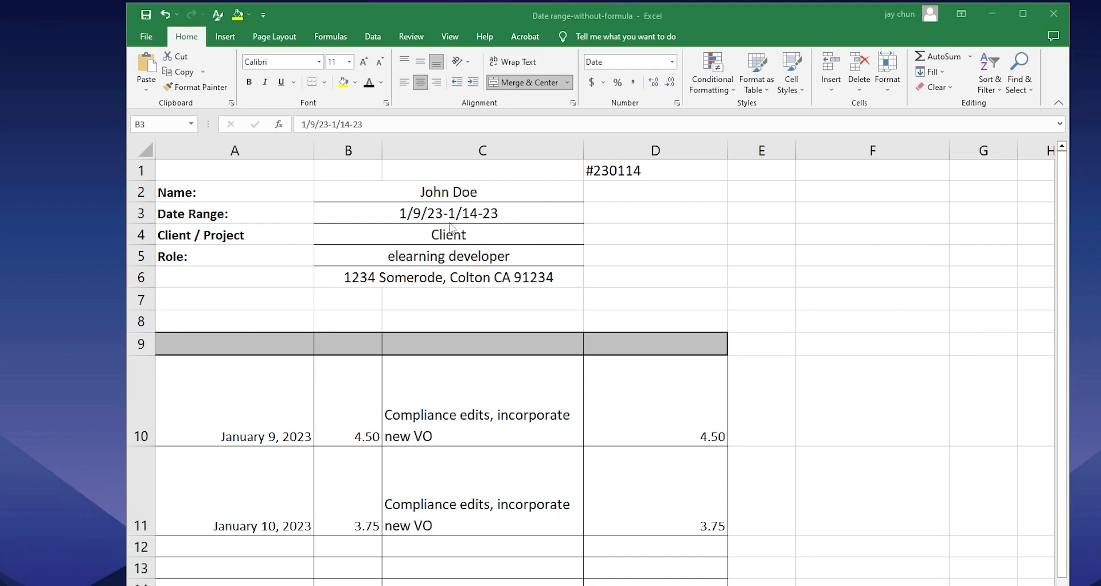
mouse_move(237, 293)
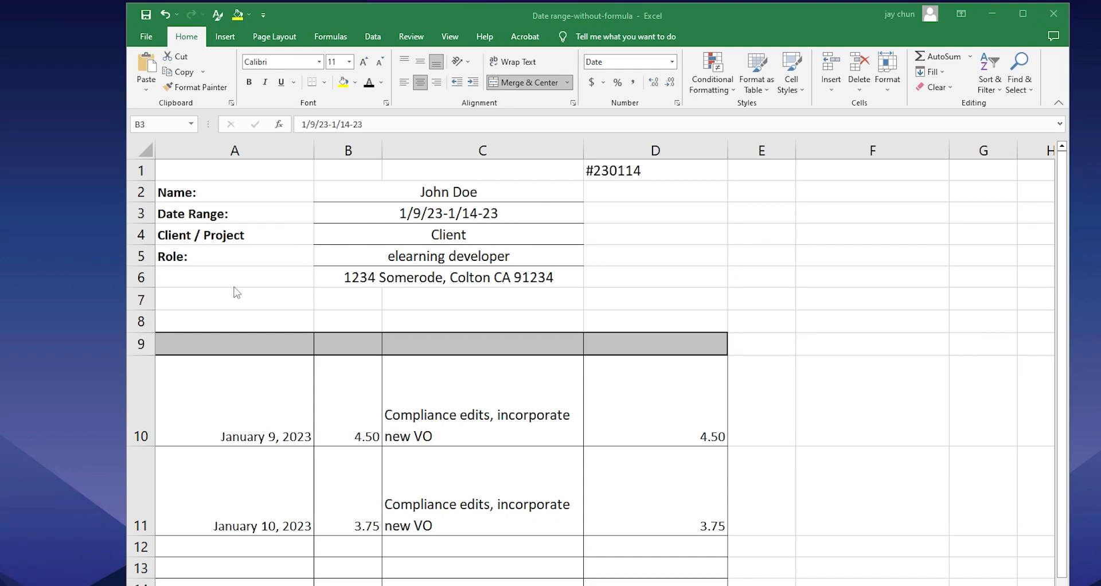
mouse_move(449, 271)
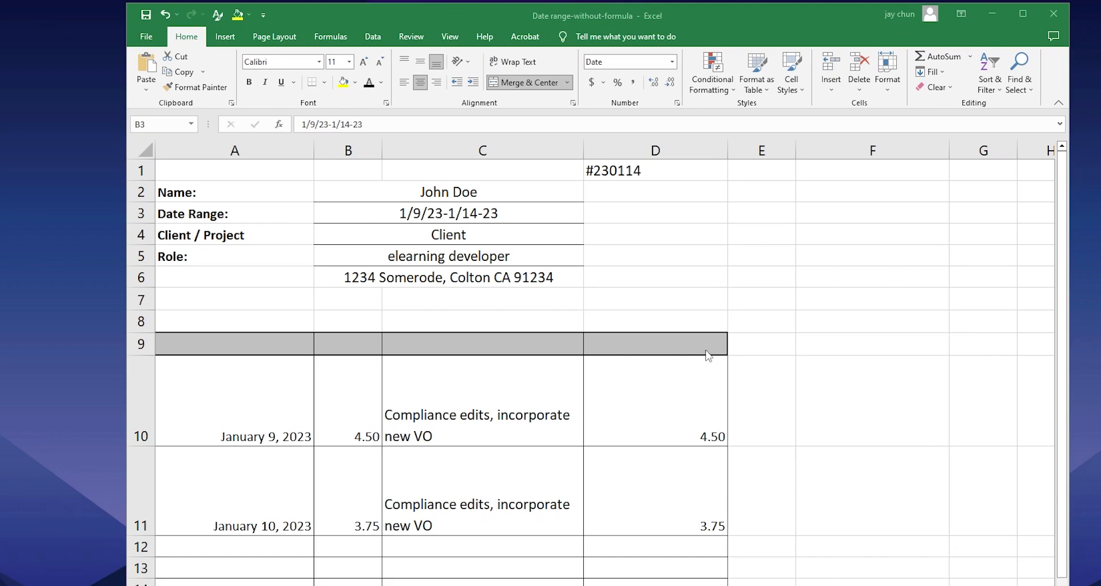
mouse_move(647, 392)
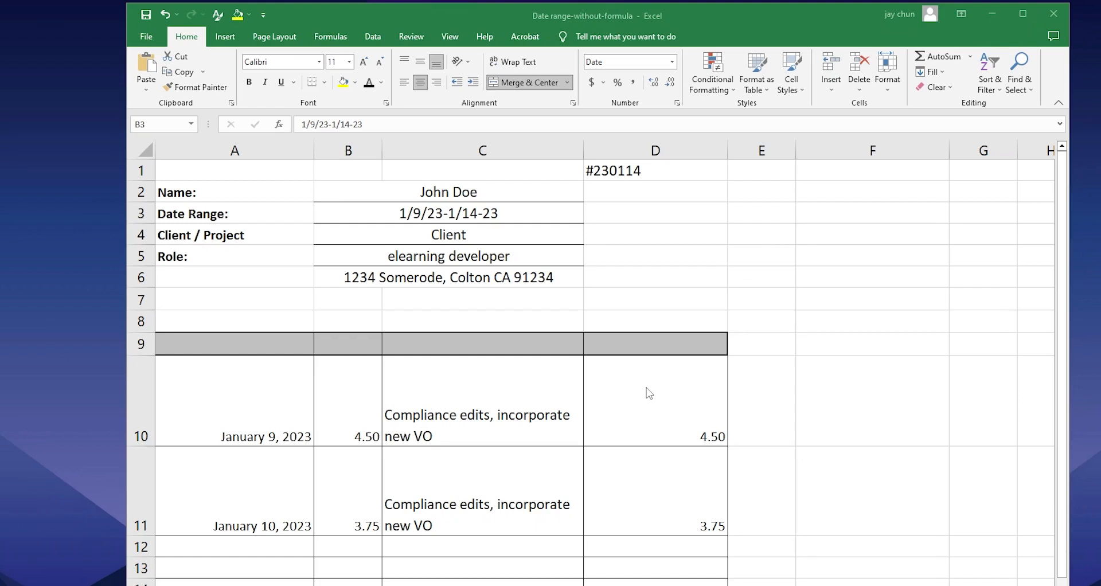
mouse_move(658, 413)
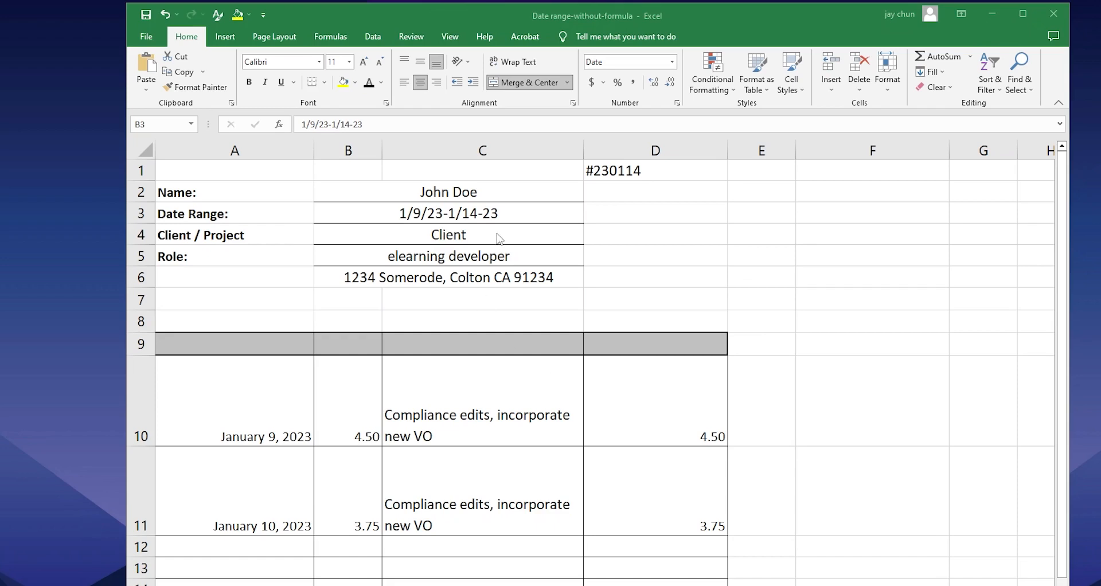
mouse_move(478, 214)
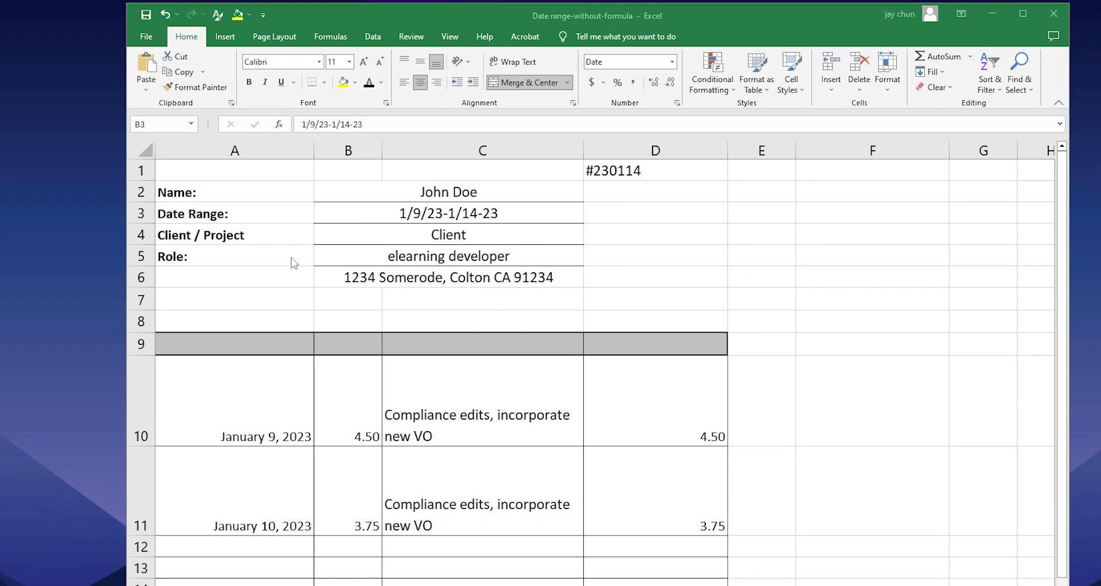
left_click(448, 212)
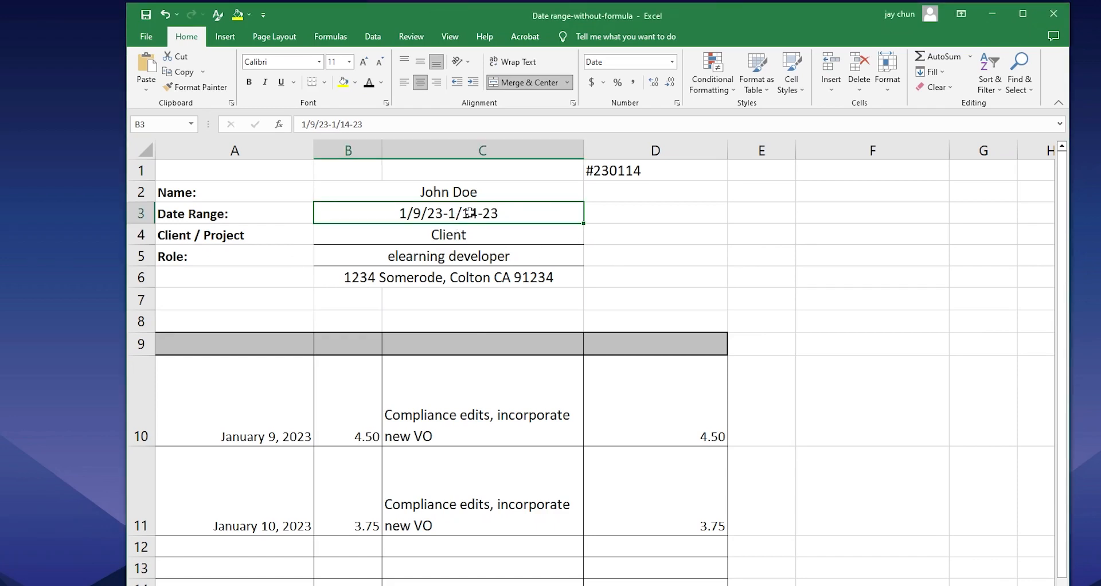
key("Delete")
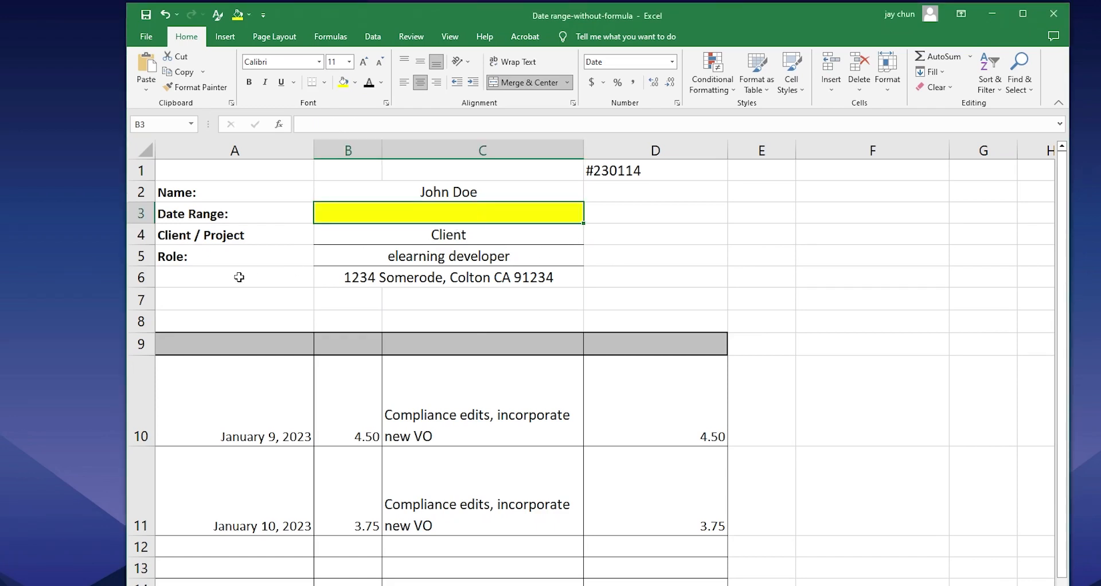
- Enter the start date 1/9/2023 in spare cell A6 and check it against the empty Date Range cell
left_click(234, 277)
type("1/")
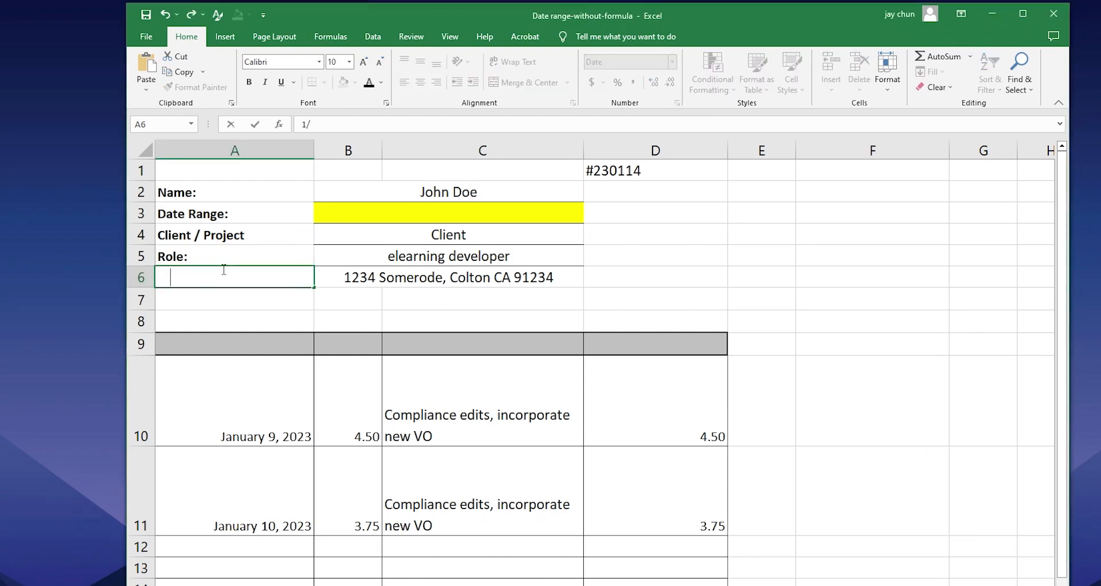
type("9/2023")
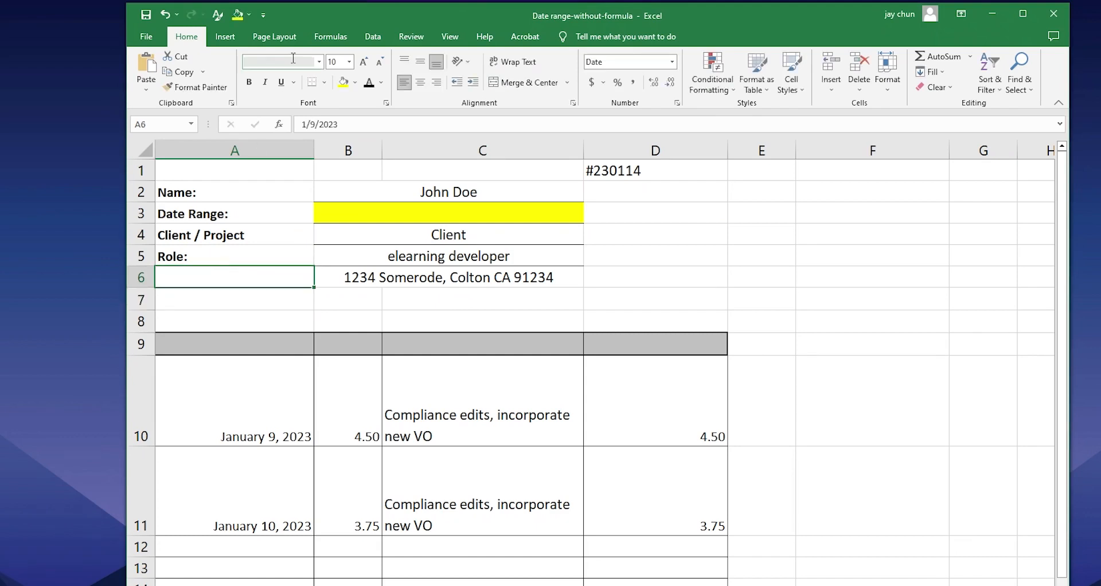
type("1/9/2023")
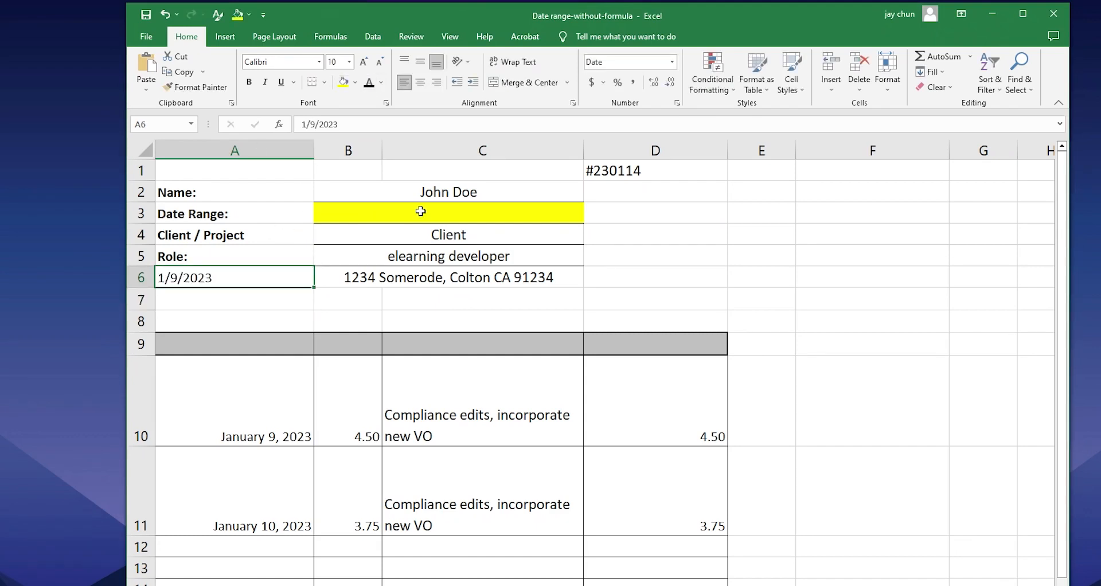
left_click(447, 213)
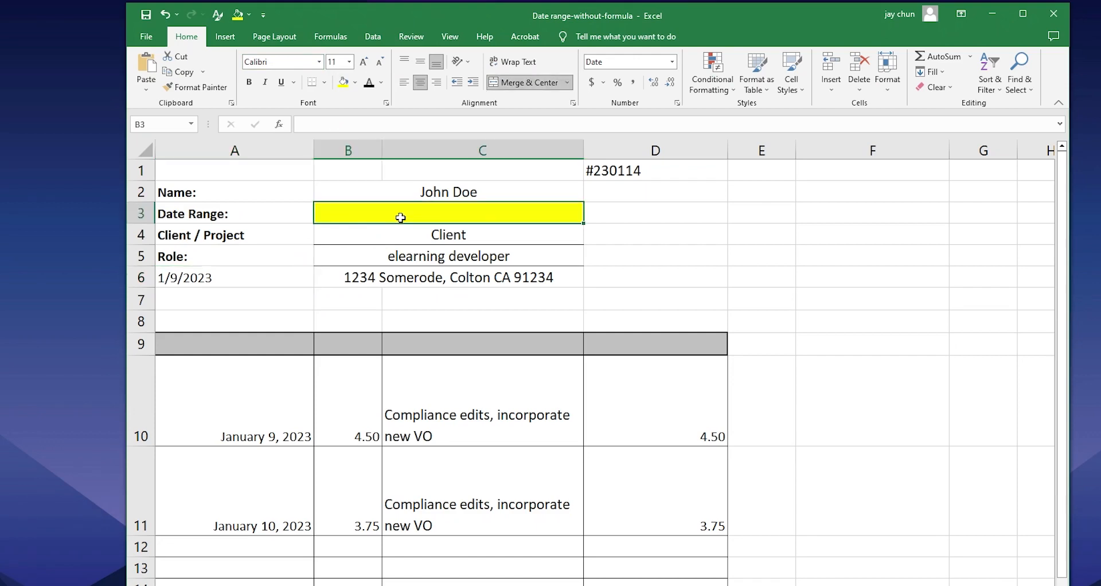
left_click(234, 277)
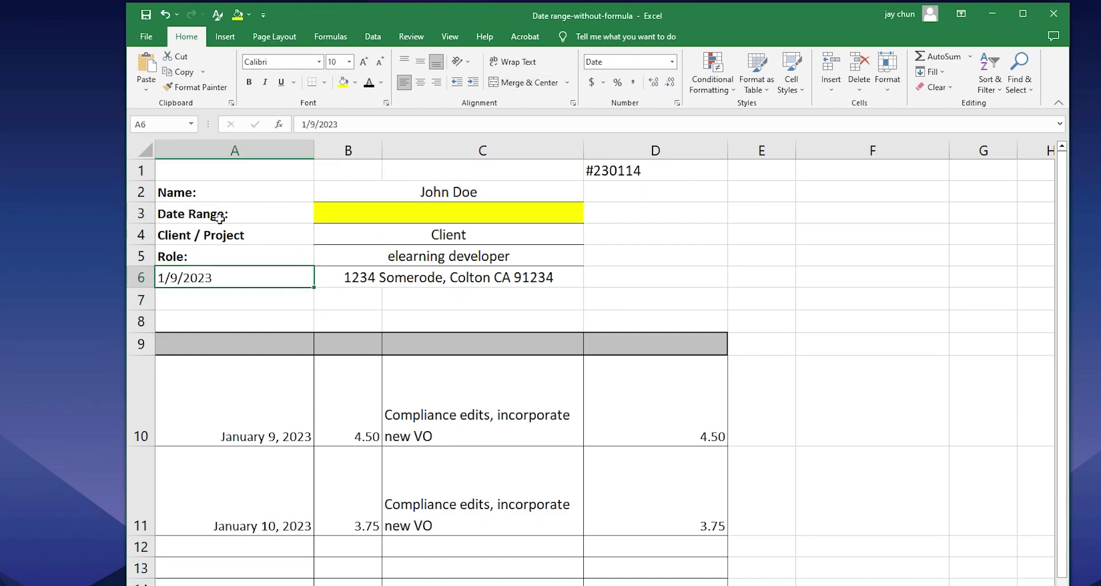
left_click(234, 149)
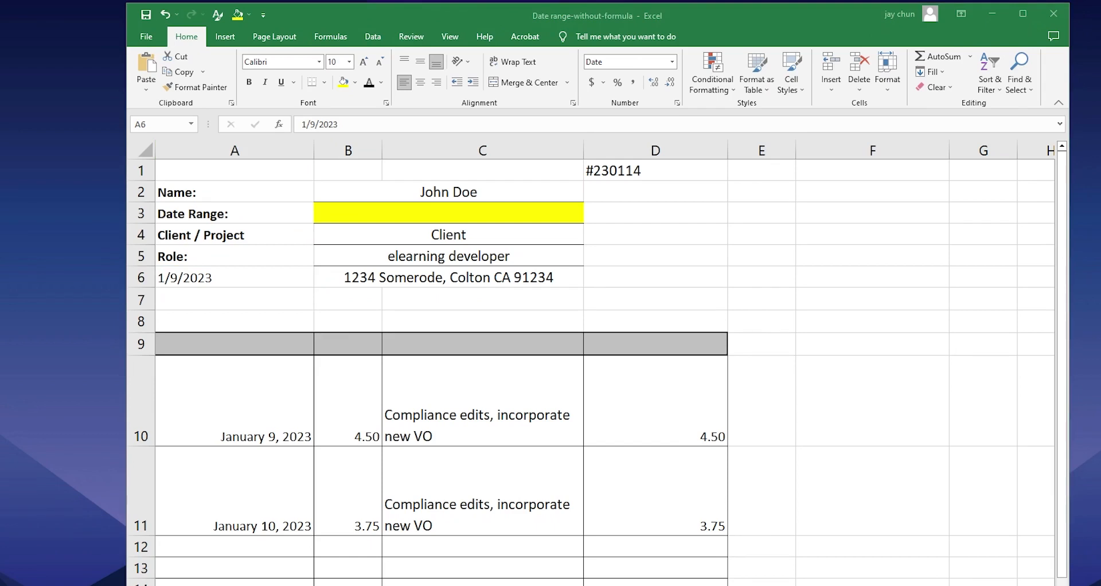
- Make B3 show 01/09/23 - 01/14/23 via TEXT formulas on A6 and A6+5
left_click(234, 276)
type("=TEXT(A6,\"mm/dd/yy\")&\" - \"&TEXT(A6+5,\"mm/dd/yy\")")
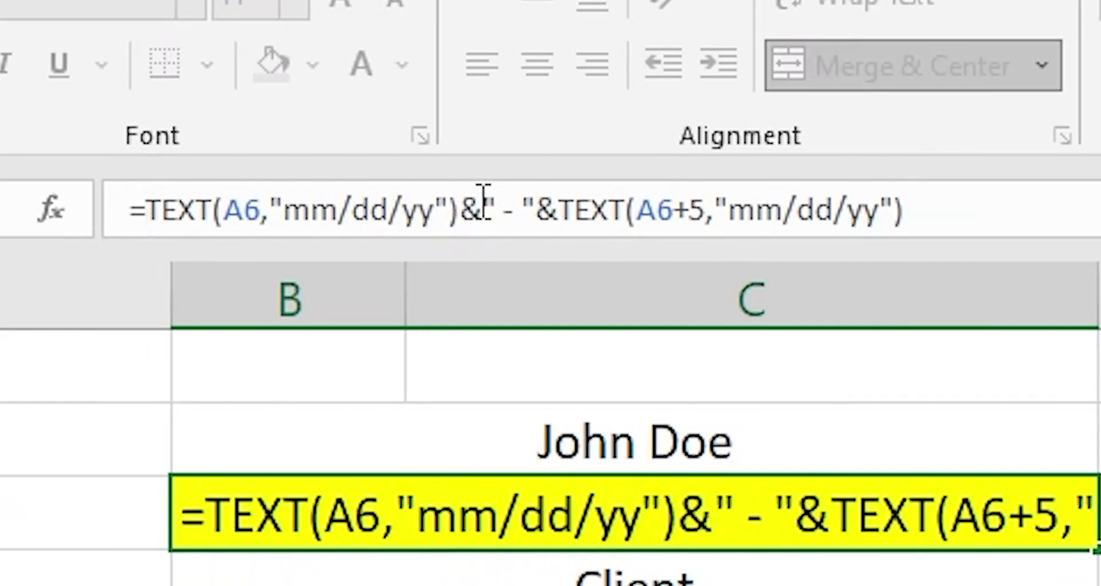
mouse_move(597, 224)
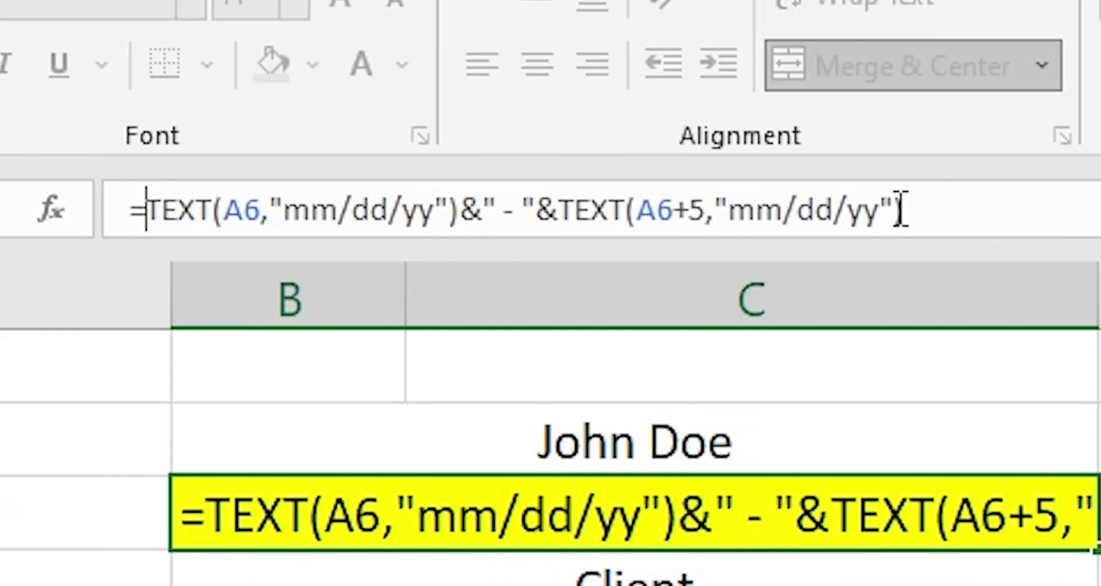
left_click(751, 298)
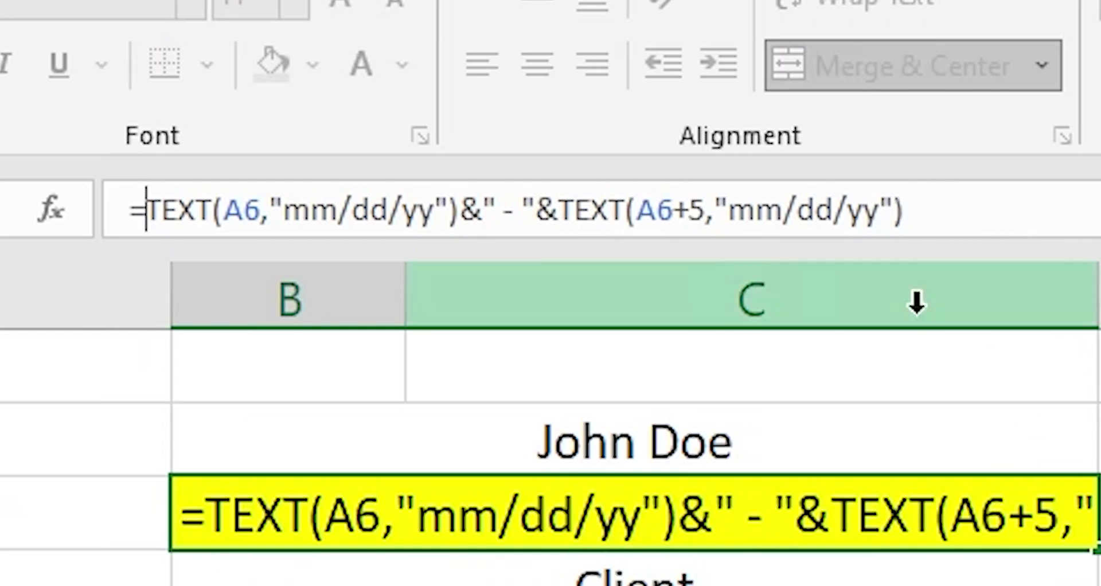
mouse_move(867, 293)
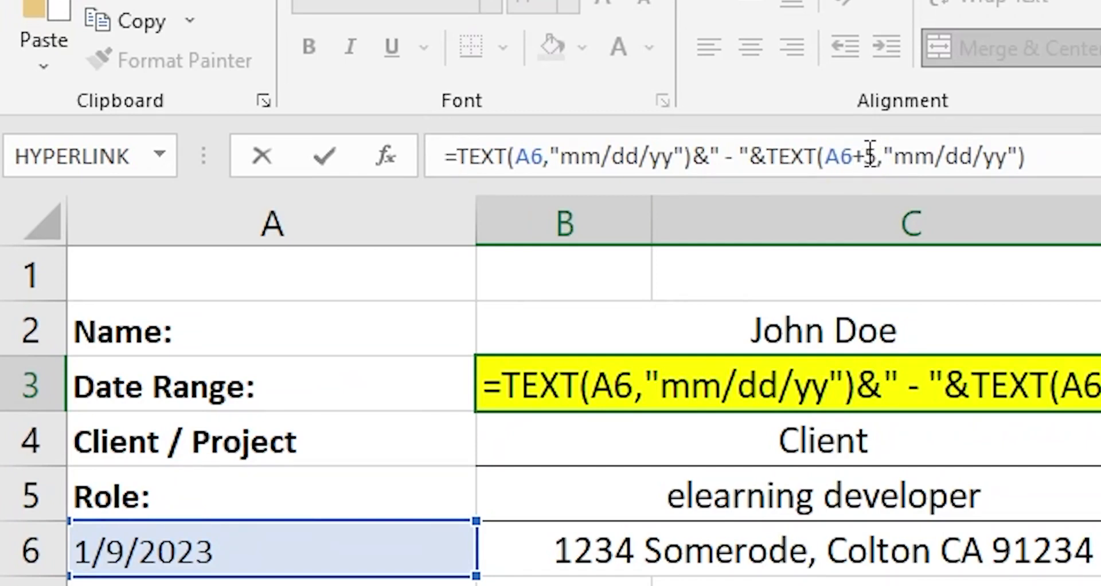
type("5")
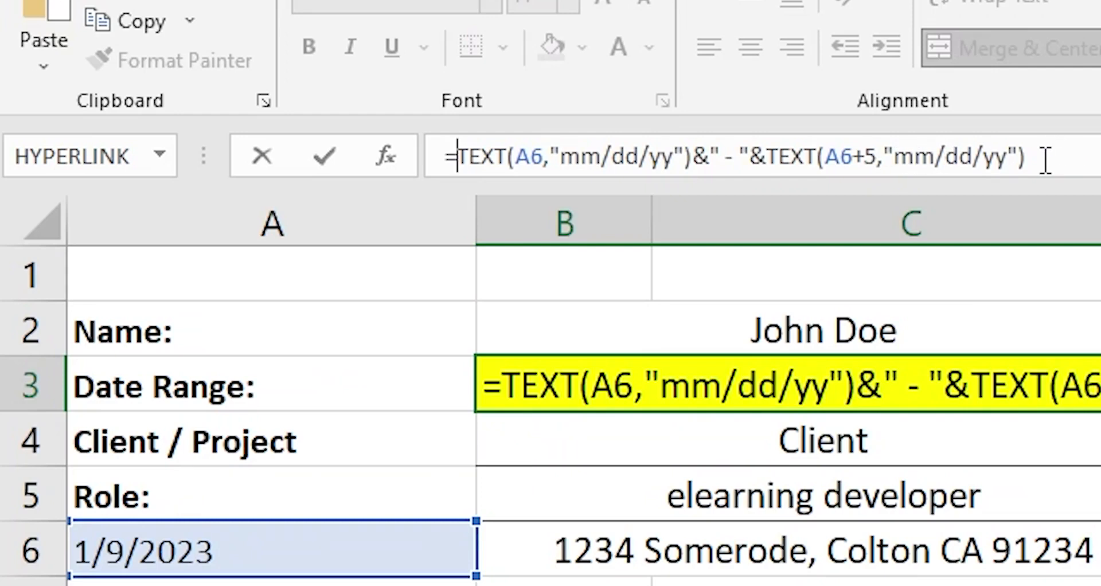
key("enter")
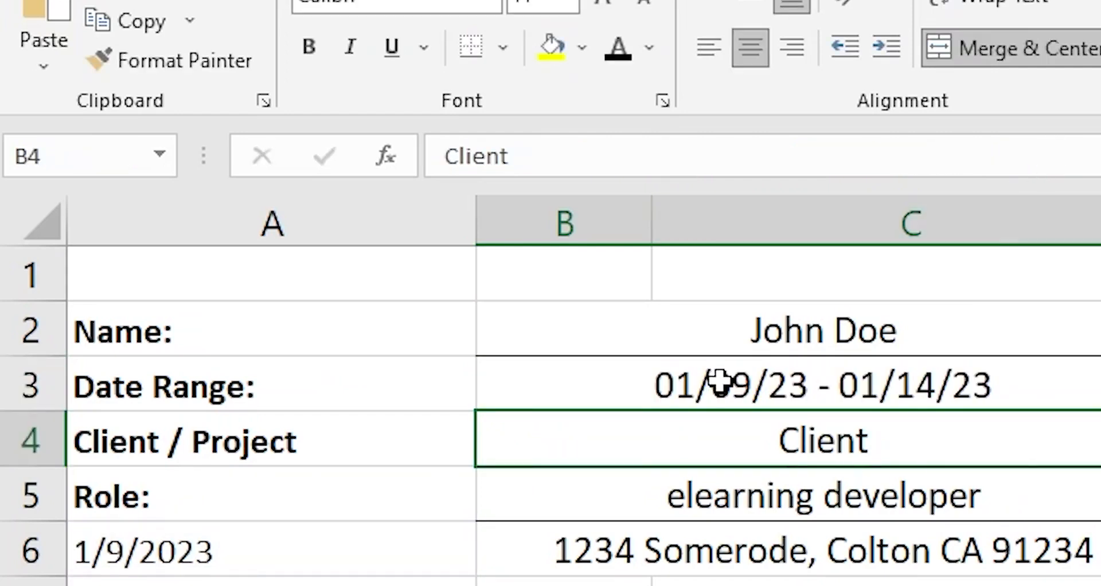
left_click(772, 384)
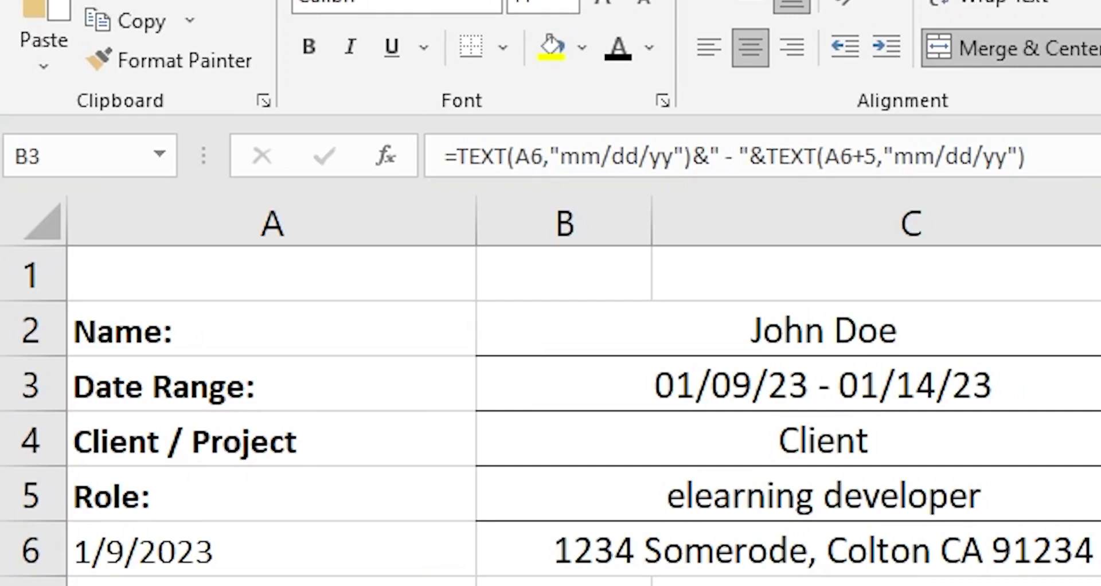
mouse_move(939, 365)
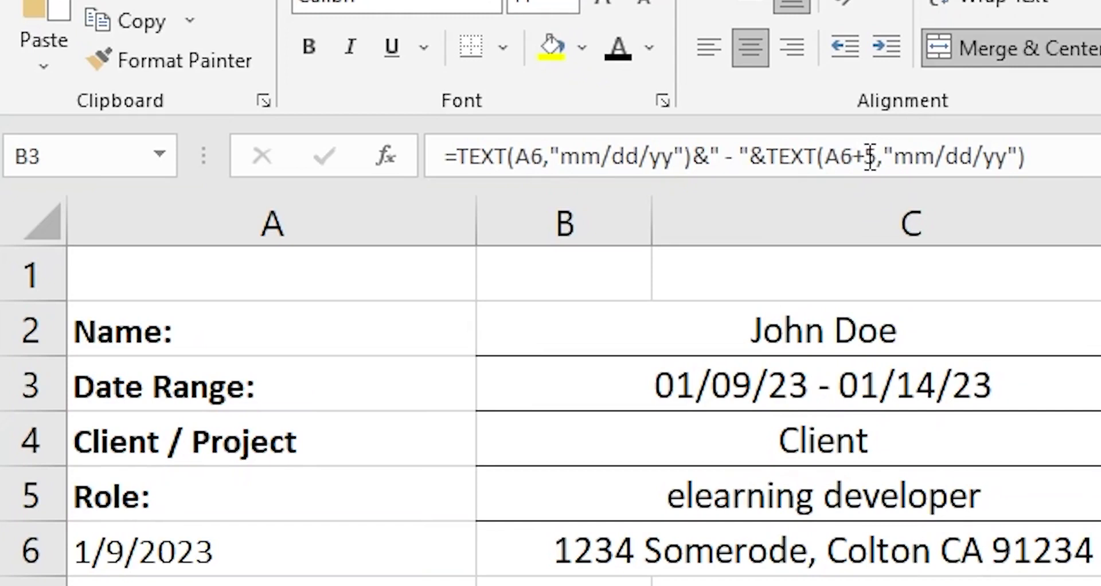
mouse_move(864, 162)
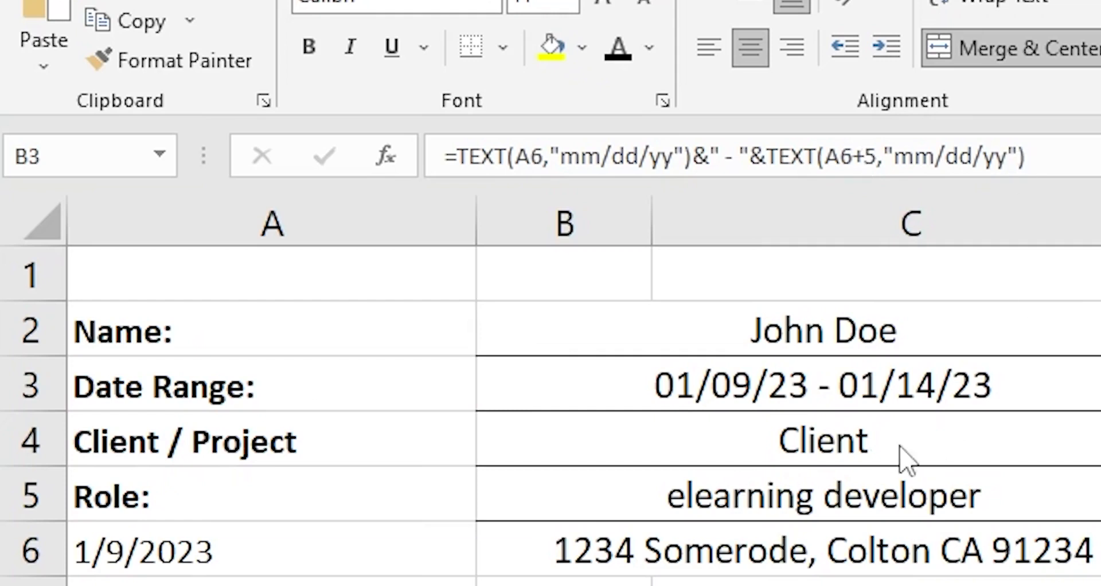
mouse_move(840, 344)
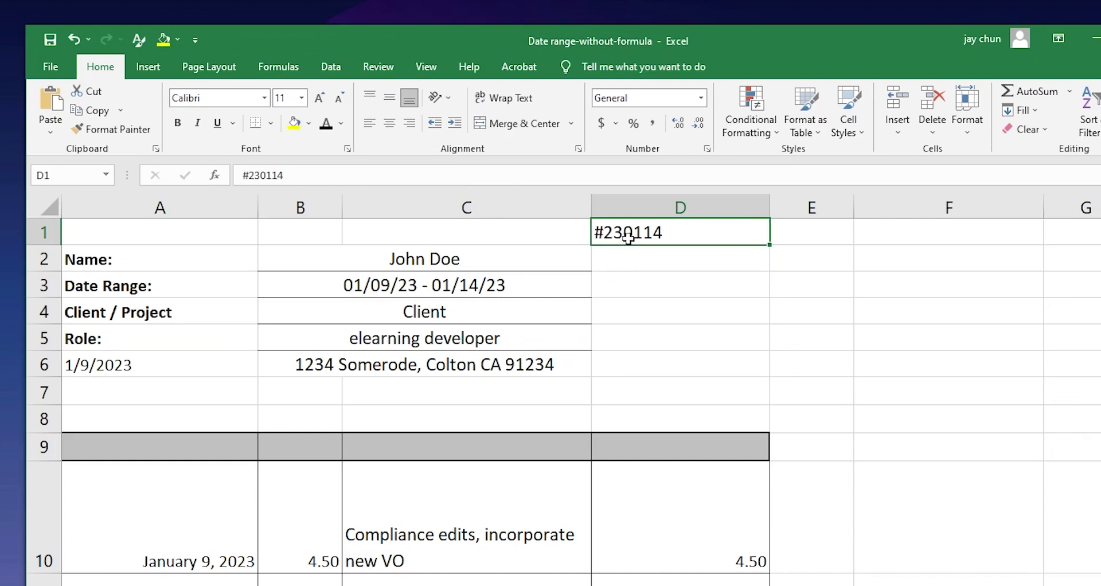
mouse_move(500, 272)
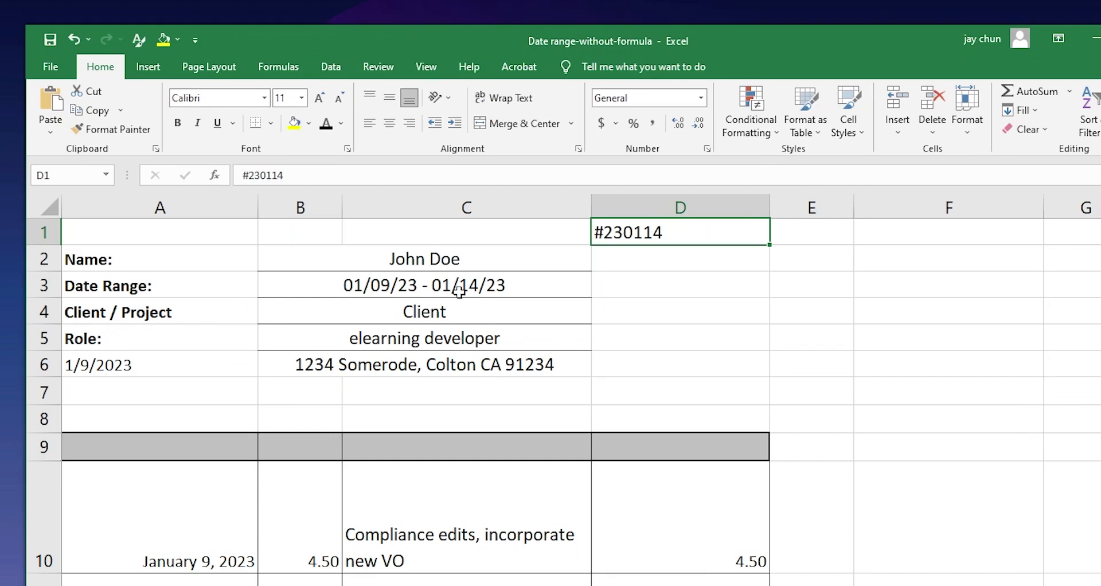
mouse_move(557, 243)
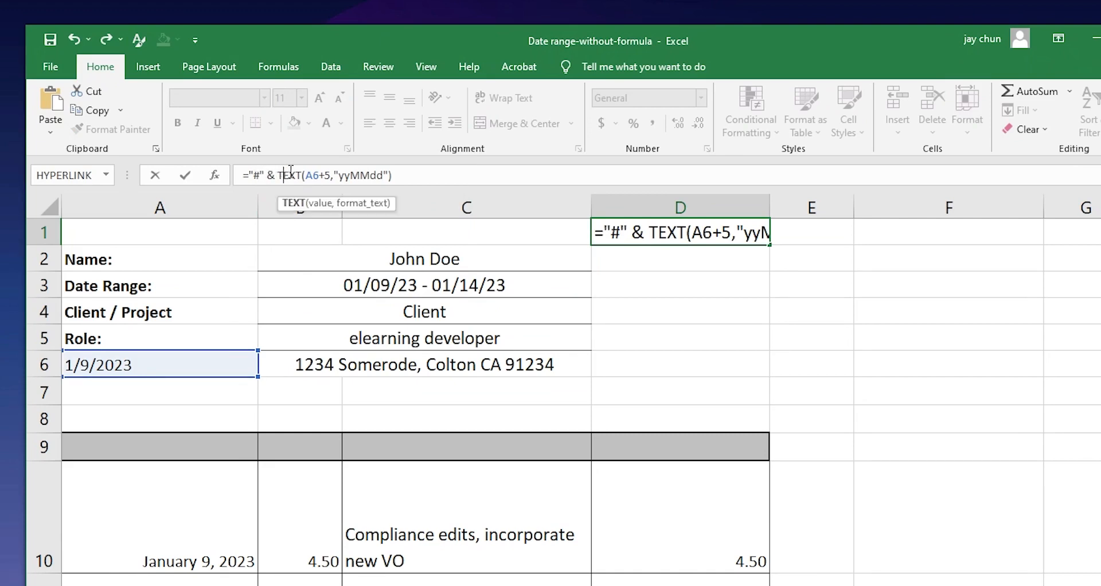
mouse_move(500, 286)
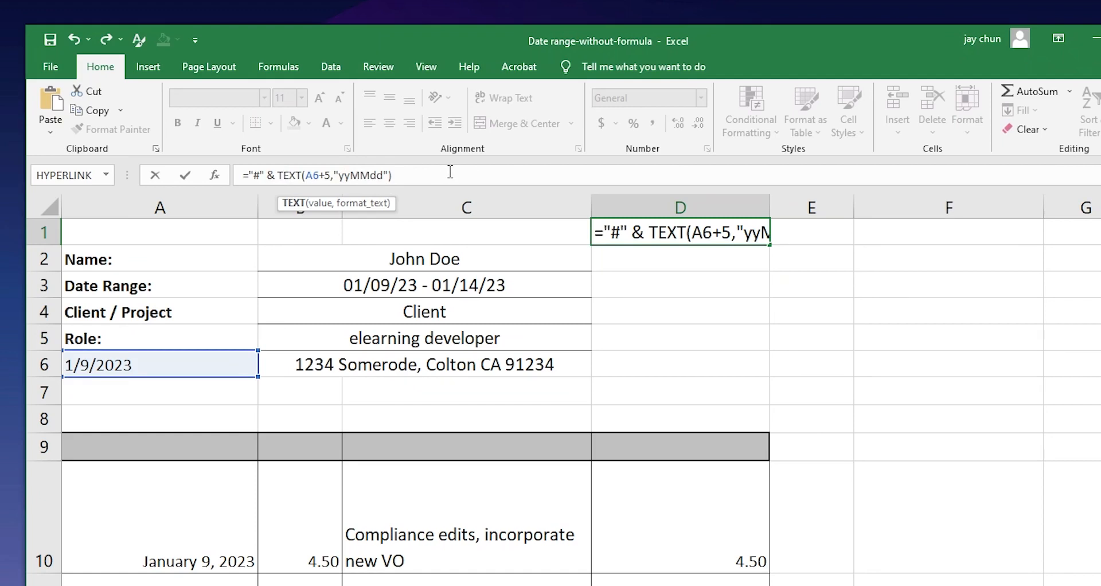
- Generate invoice number #230114 in D1 with ="#"&TEXT(A6+5,"yyMMdd") and verify it
key("Enter")
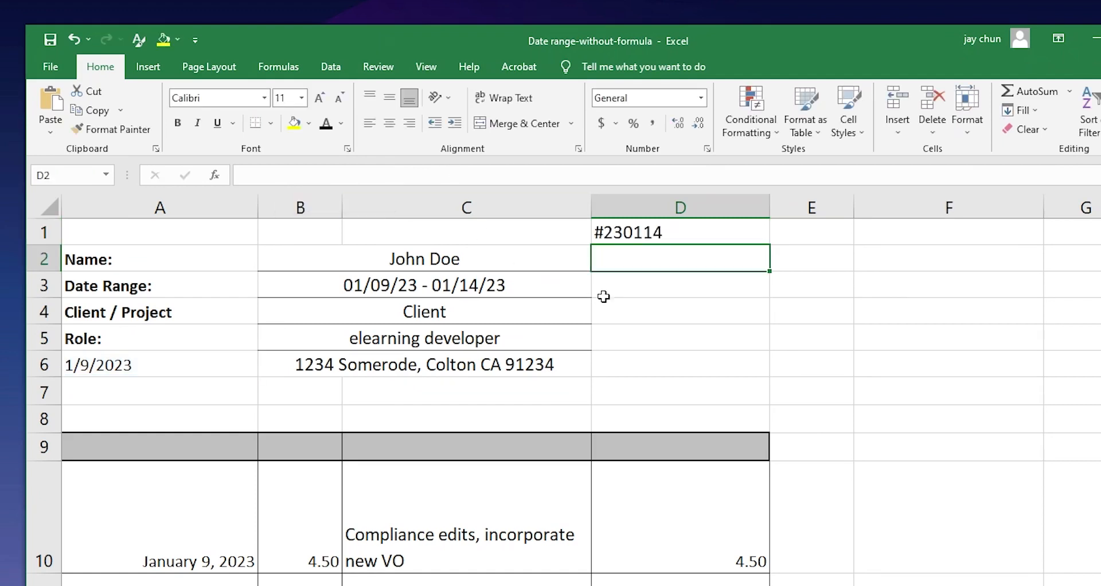
left_click(679, 231)
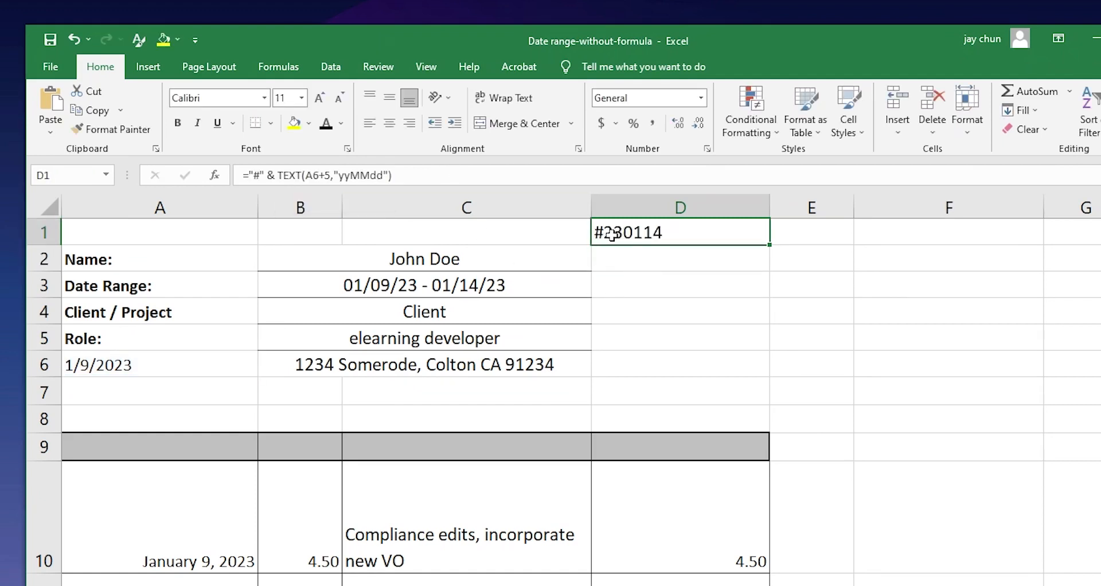